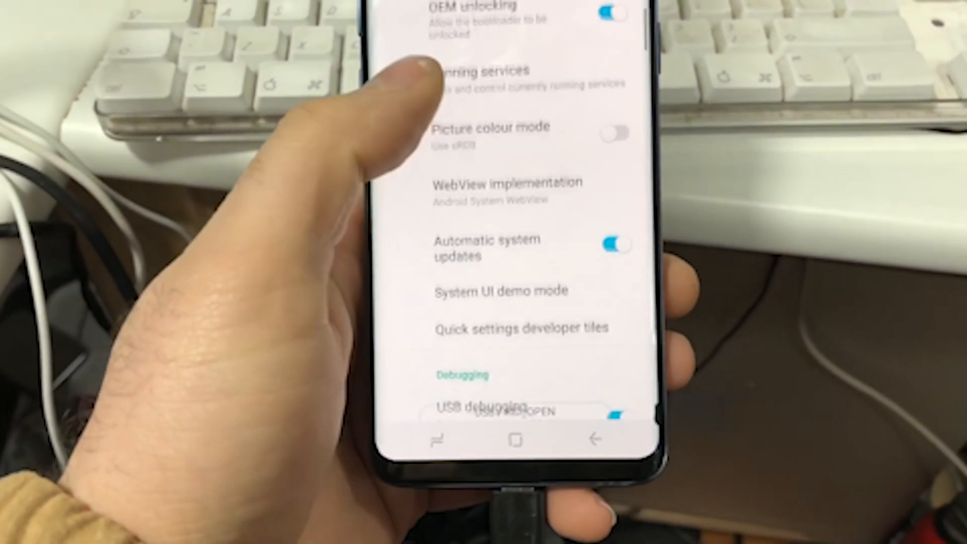
Step: Browse into the G960FXXU2BRJ3_ODX2BRJ2 firmware folder to load the BL .tar.md5 file
scroll(down, 3)
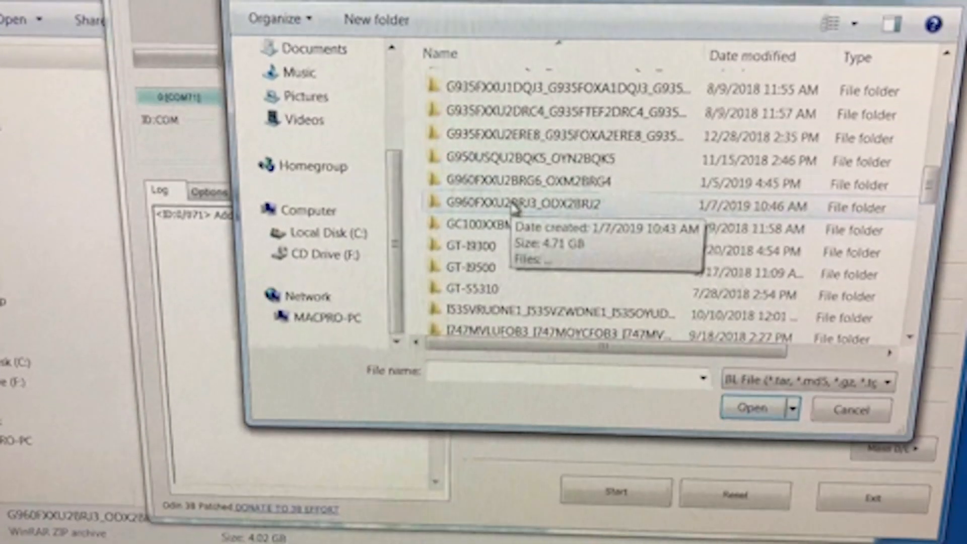
double_click(520, 204)
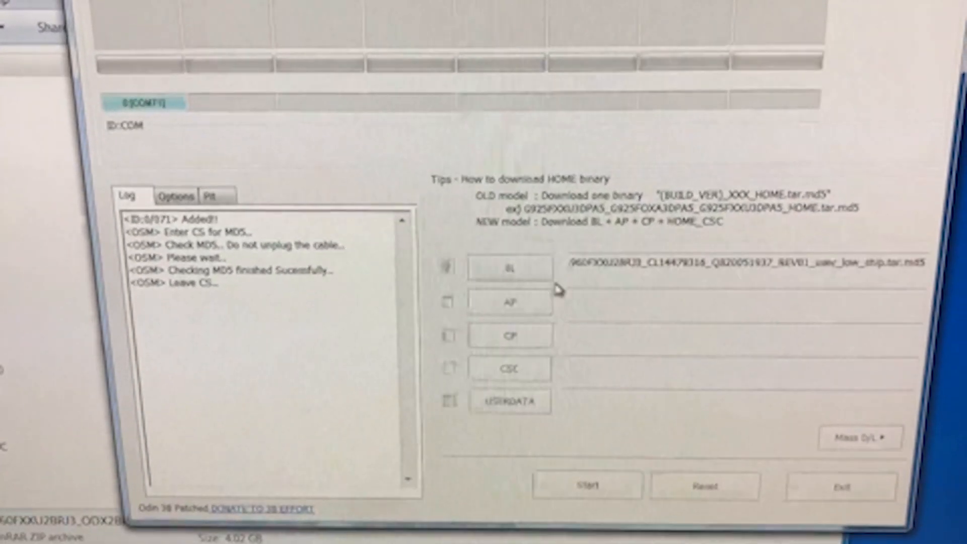
Step: Load the AP_G960FXXU2BRJ3 .md5 file into Odin's AP slot
click(507, 301)
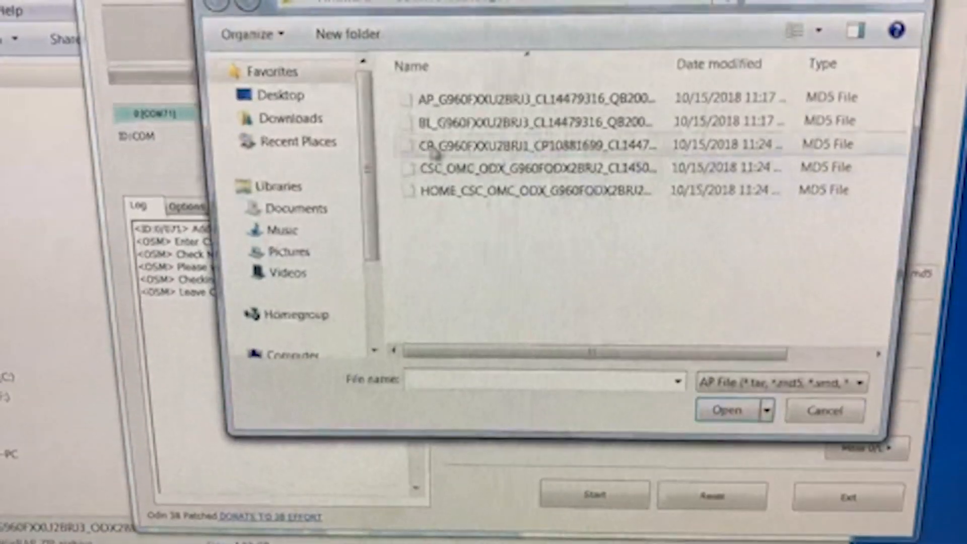
click(728, 410)
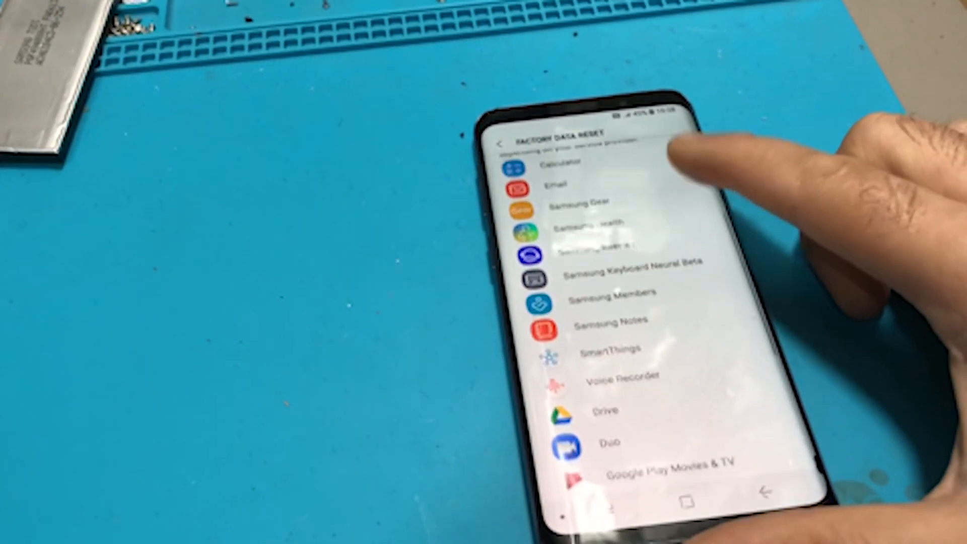
Step: Scroll the Factory Data Reset app list down to Photos, the Smart Switch tip and Reset
scroll(down, 3)
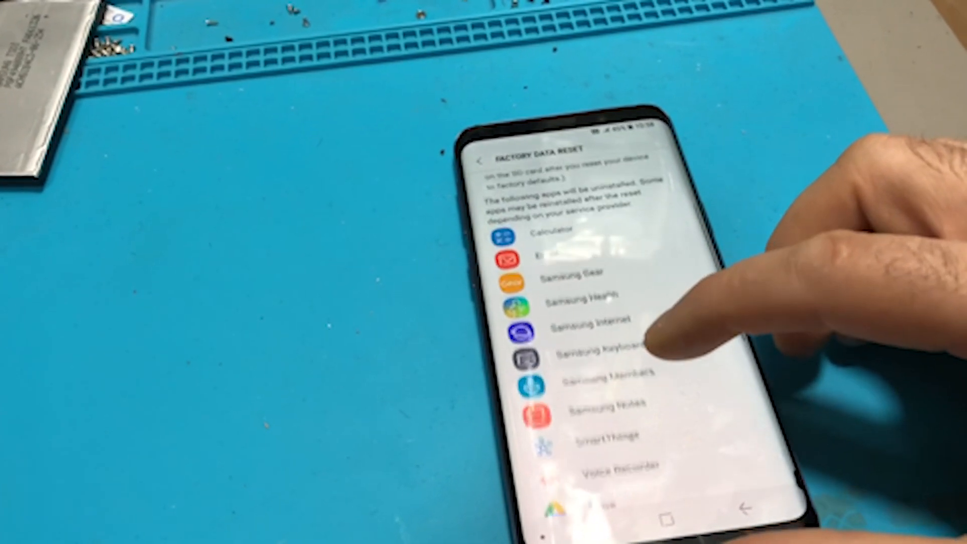
scroll(down, 3)
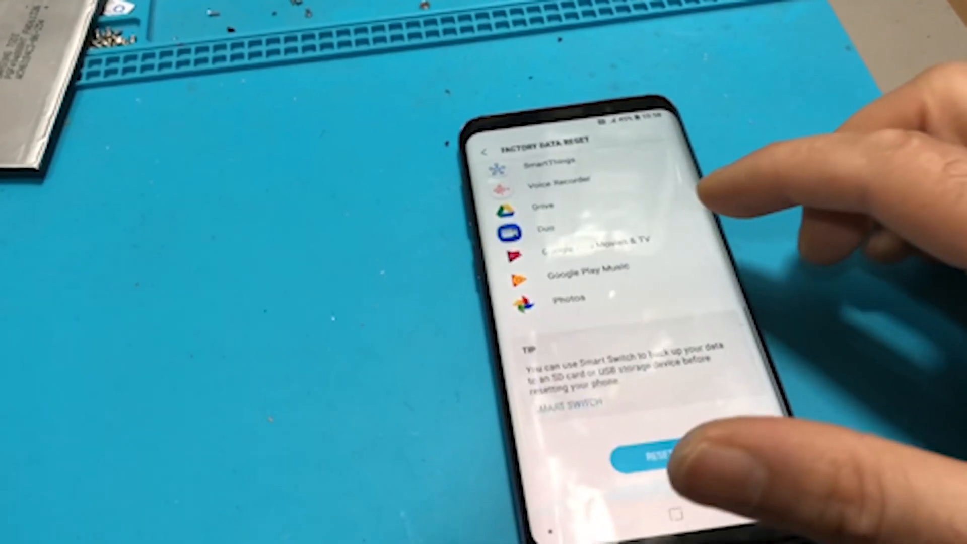